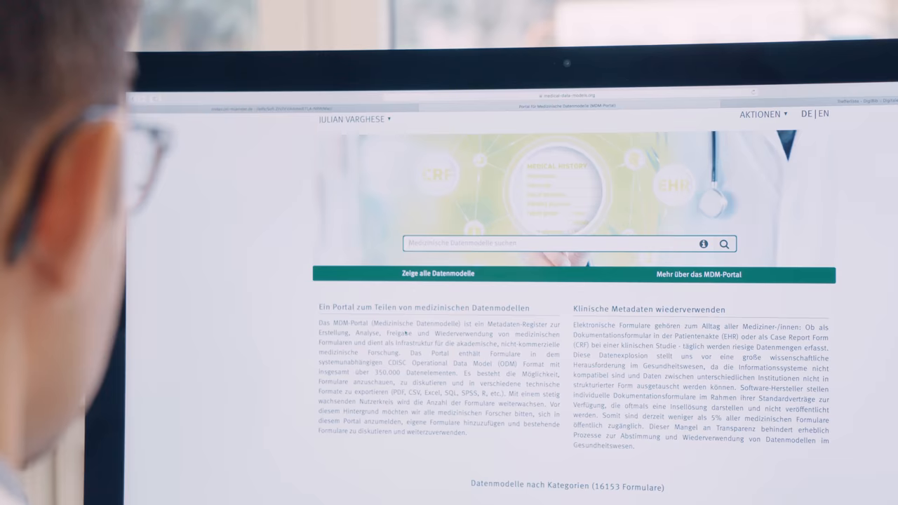
# Open the Eligibility Leukemia, Myeloid NCT00512083 form from the search results to view its criteria.
pyautogui.scroll(-3)
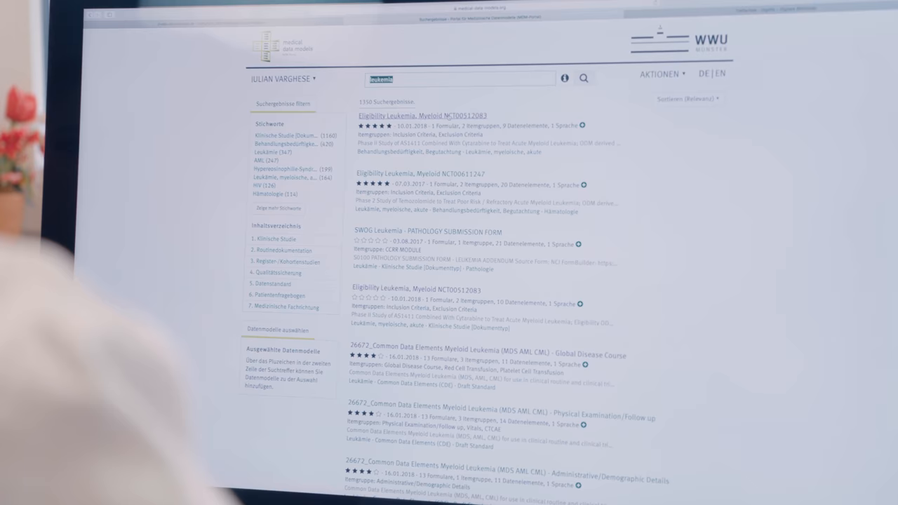
pyautogui.click(424, 115)
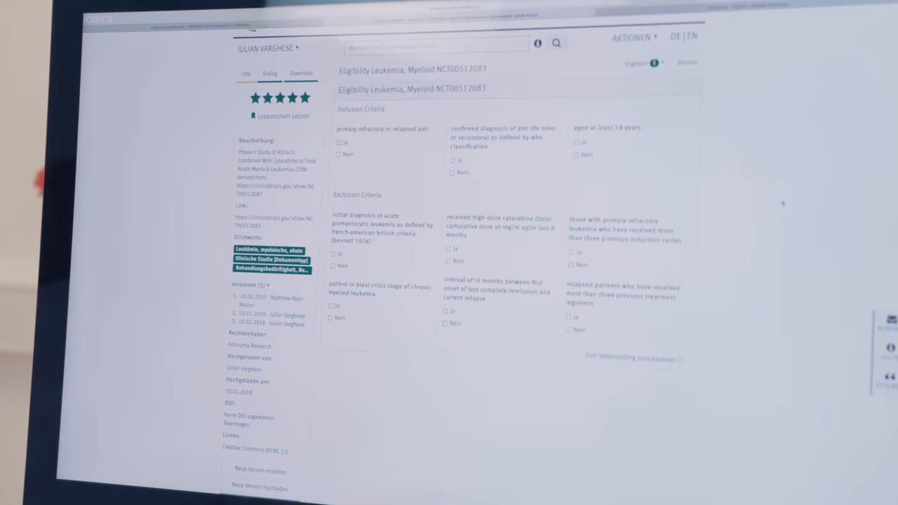